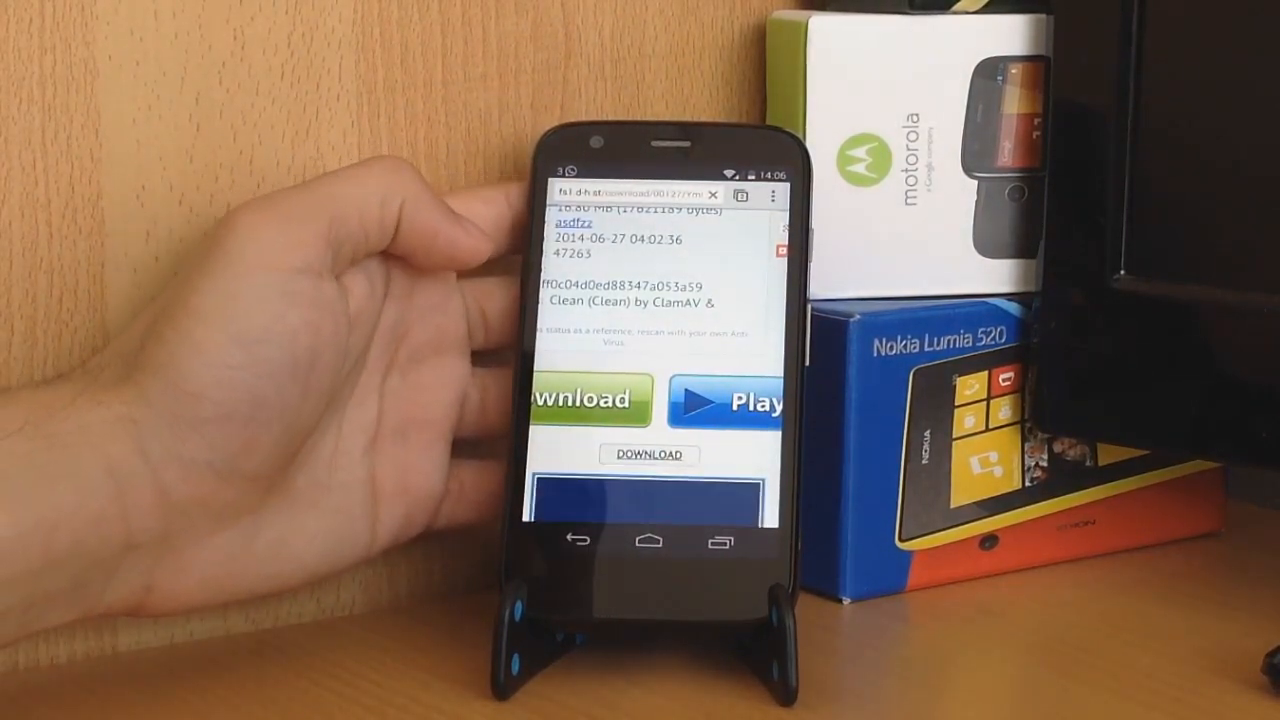
Start downloading the Google Keyboard APK from the file-hosting page's green Download button
click(647, 454)
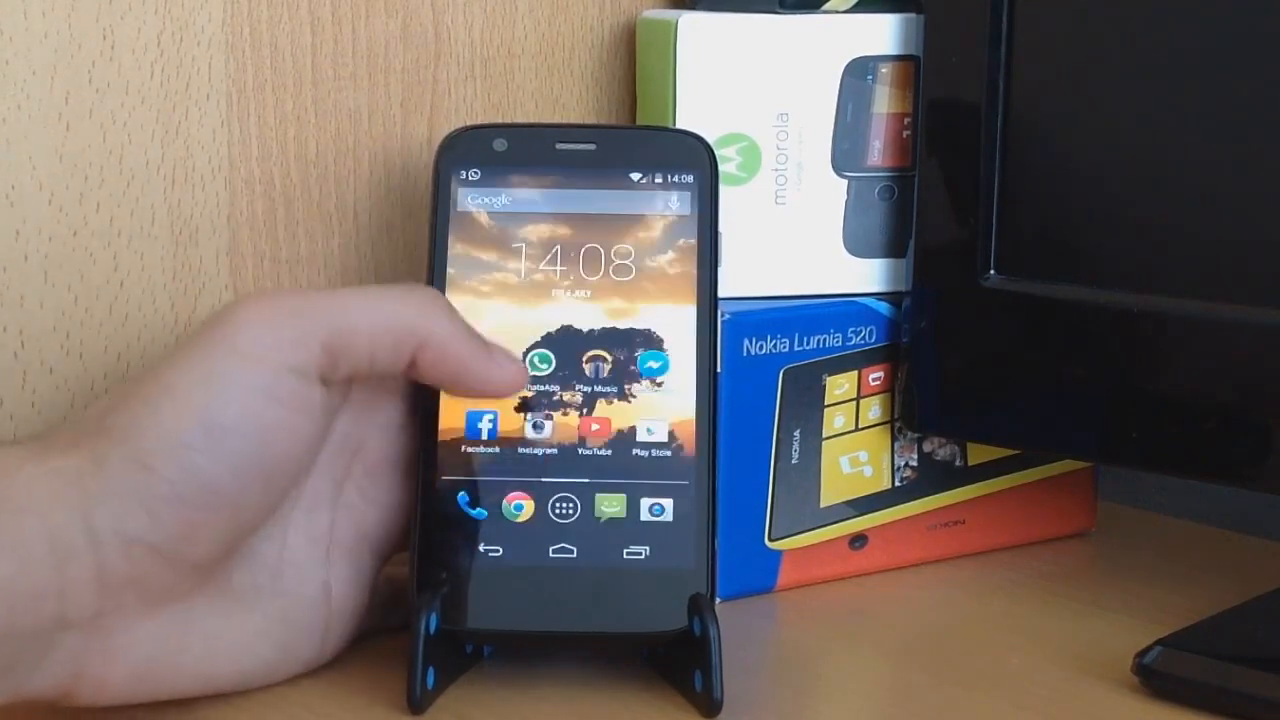
Open the app drawer from the home screen dock to list all installed apps
click(563, 508)
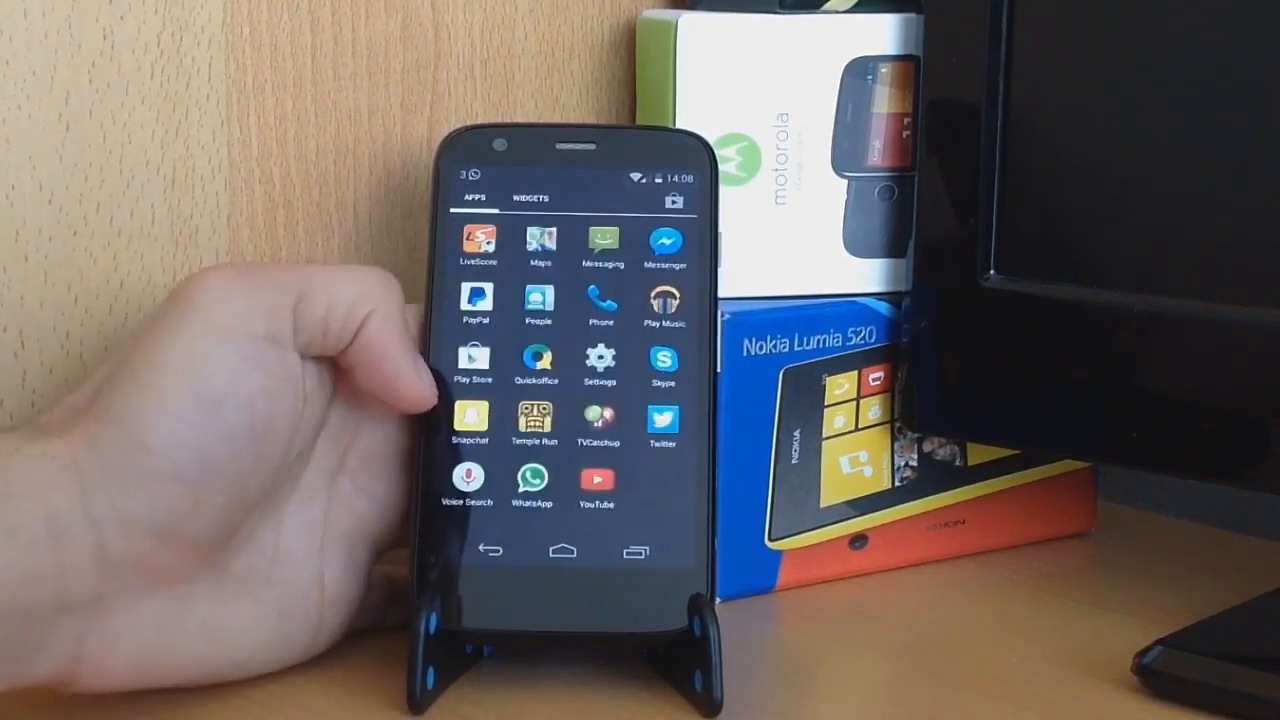